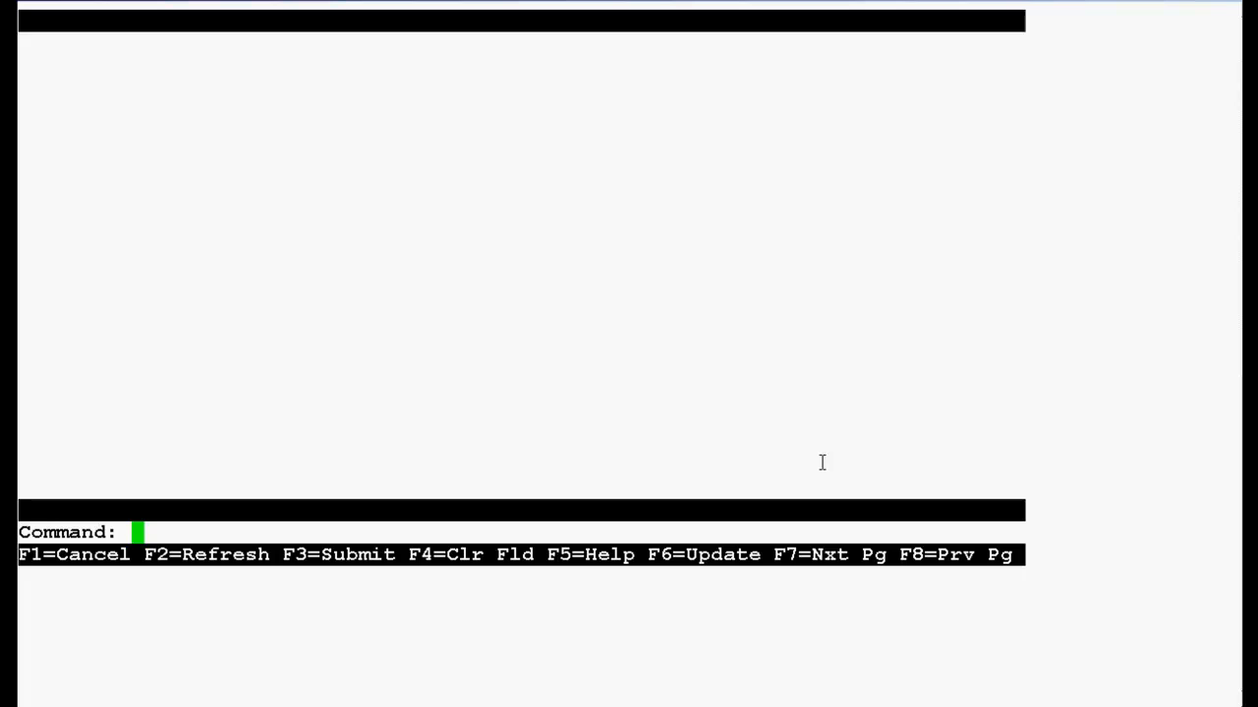
- Run 'list configuration all' to show every board with its code and firmware vintage
{"action": "type", "text": "list configuration all"}
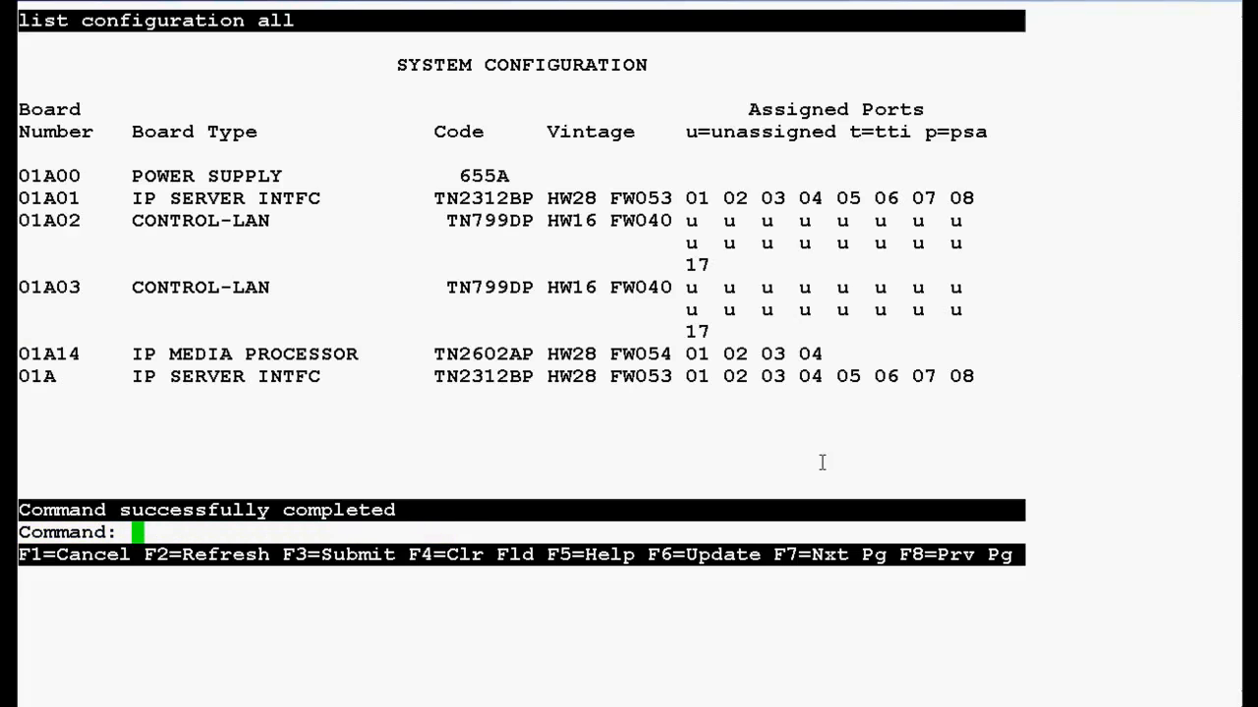
{"action": "double_click", "coordinate": [49, 354]}
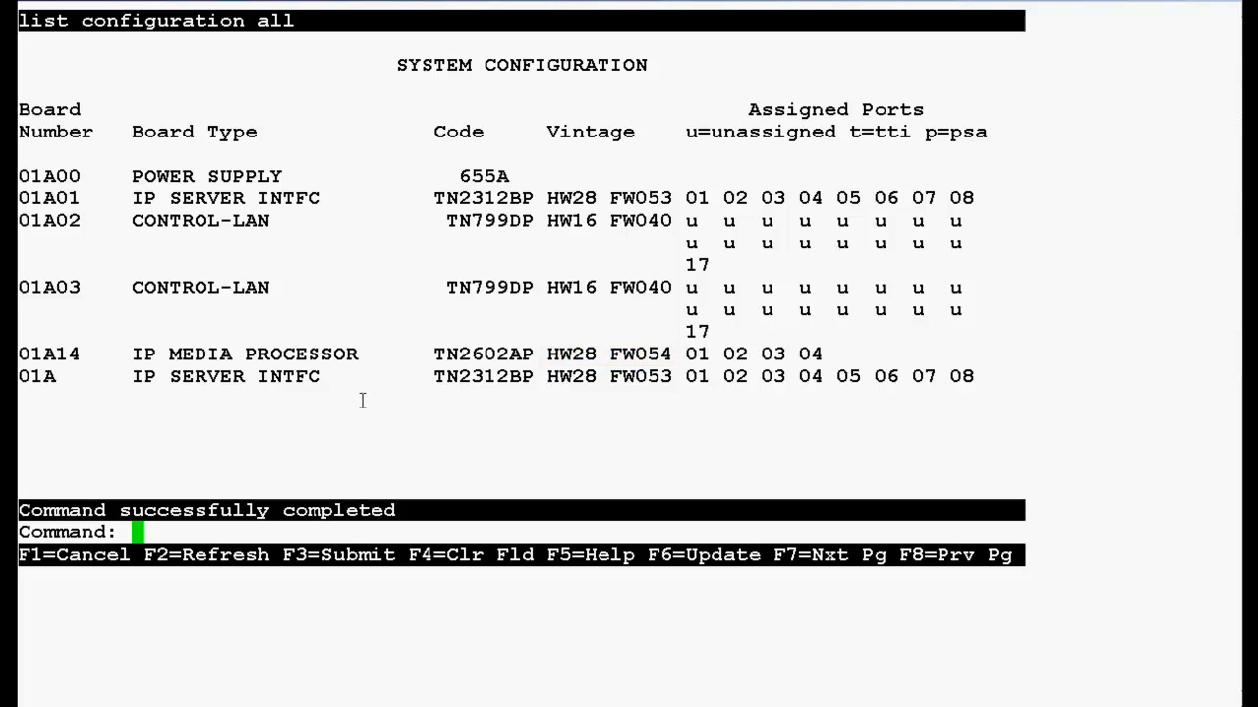
- List board 01A14's directory, then request the Medpro IP interface listing
{"action": "type", "text": "list directory board 01A14"}
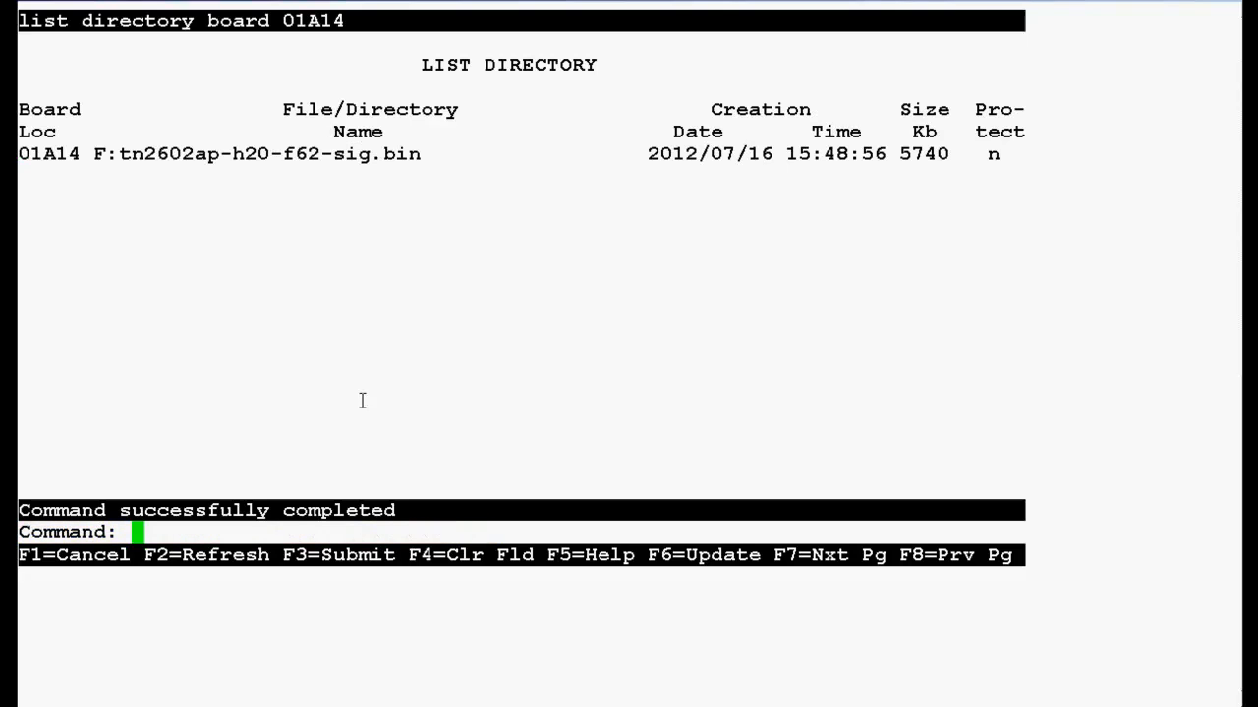
{"action": "double_click", "coordinate": [49, 153]}
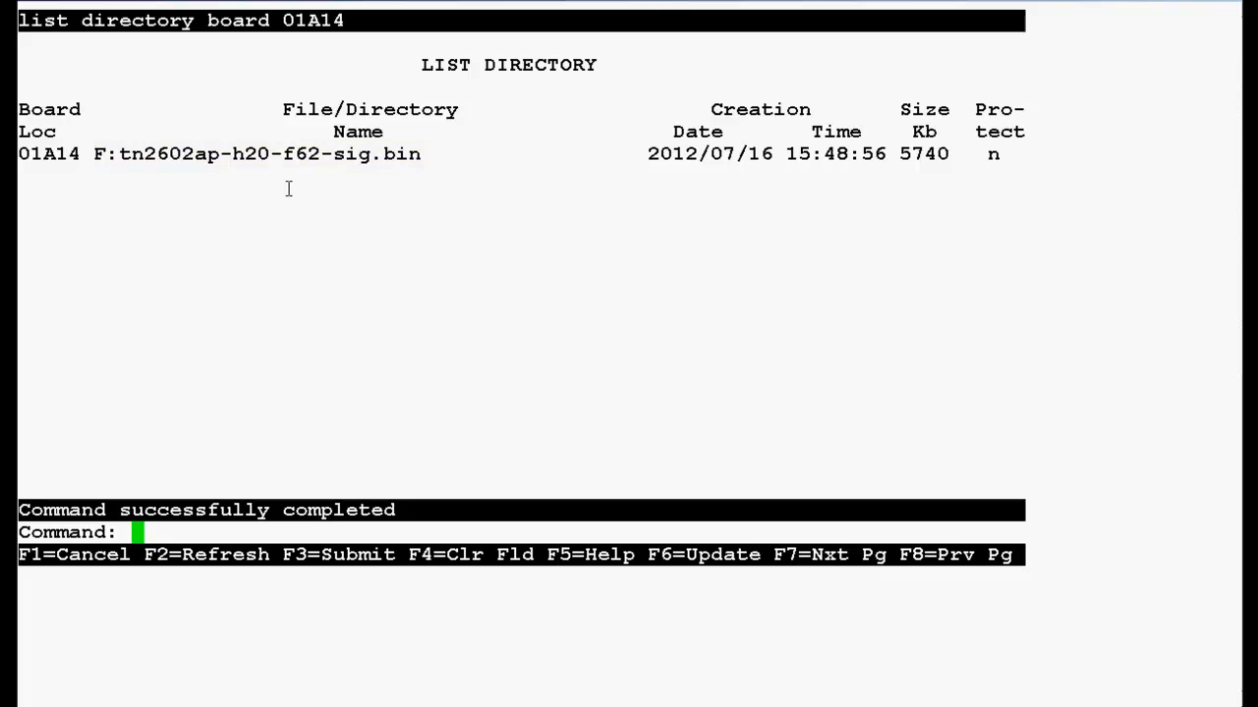
{"action": "type", "text": "list ip-interface Medpro"}
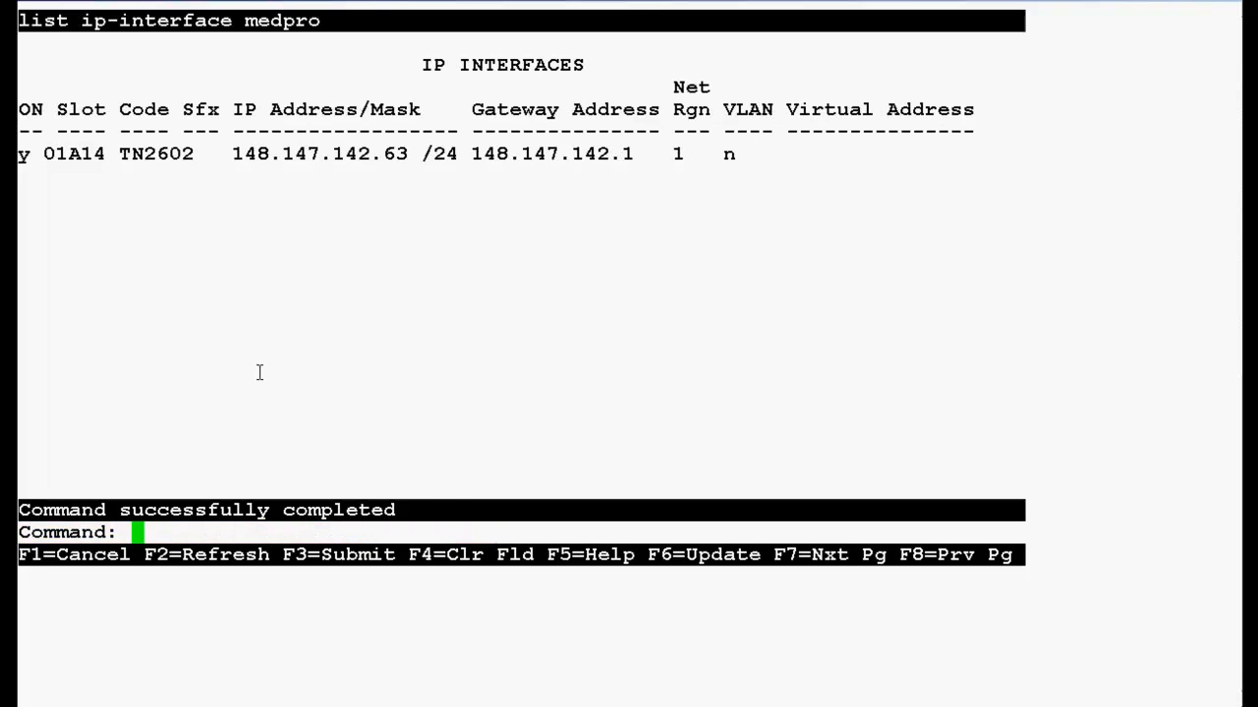
- Review the Medpro IP interfaces and enter 'change firmware download 1'
{"action": "double_click", "coordinate": [73, 153]}
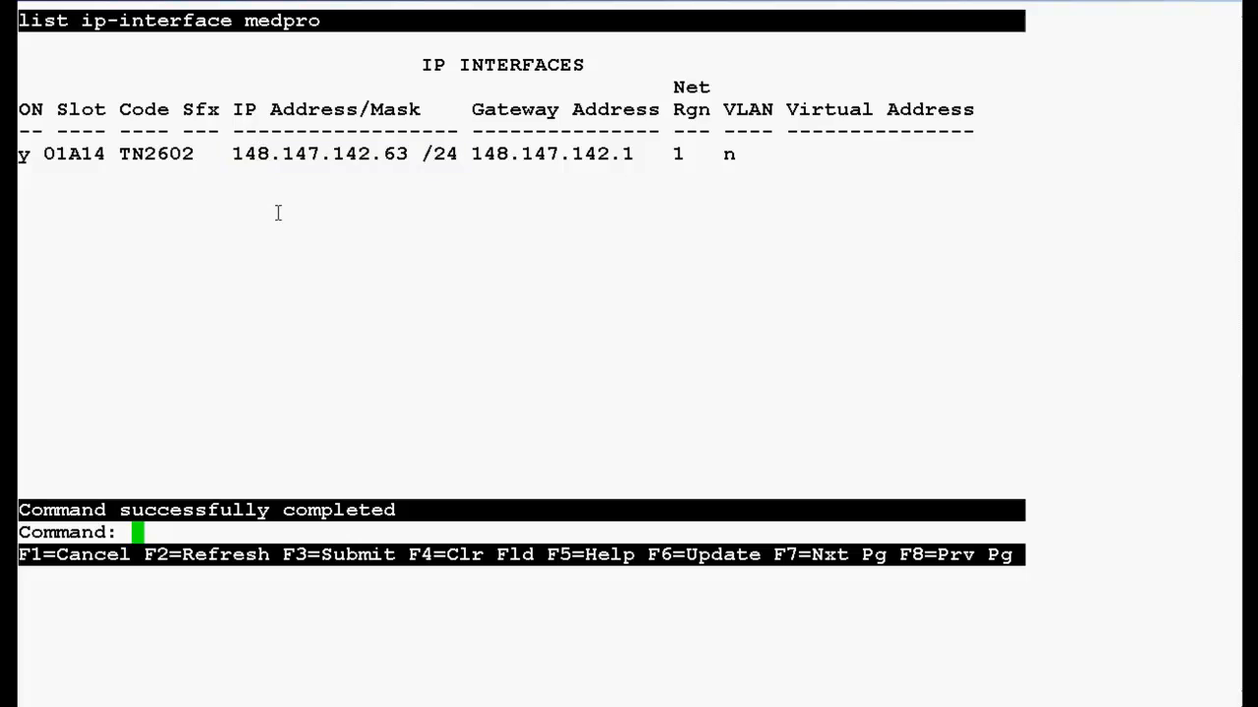
{"action": "type", "text": "change firmware download 1"}
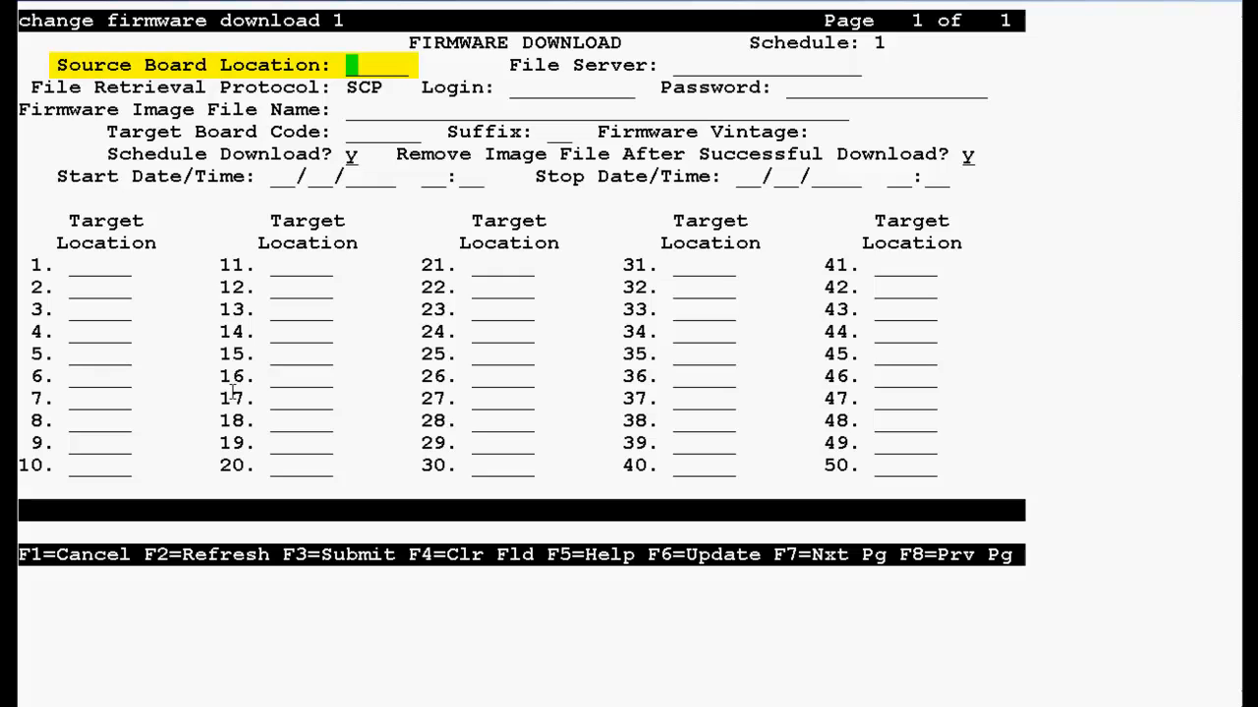
- Set source board 01a14, file server none and image tn2602ap-h20-f62-sig.bin
{"action": "type", "text": "01a14"}
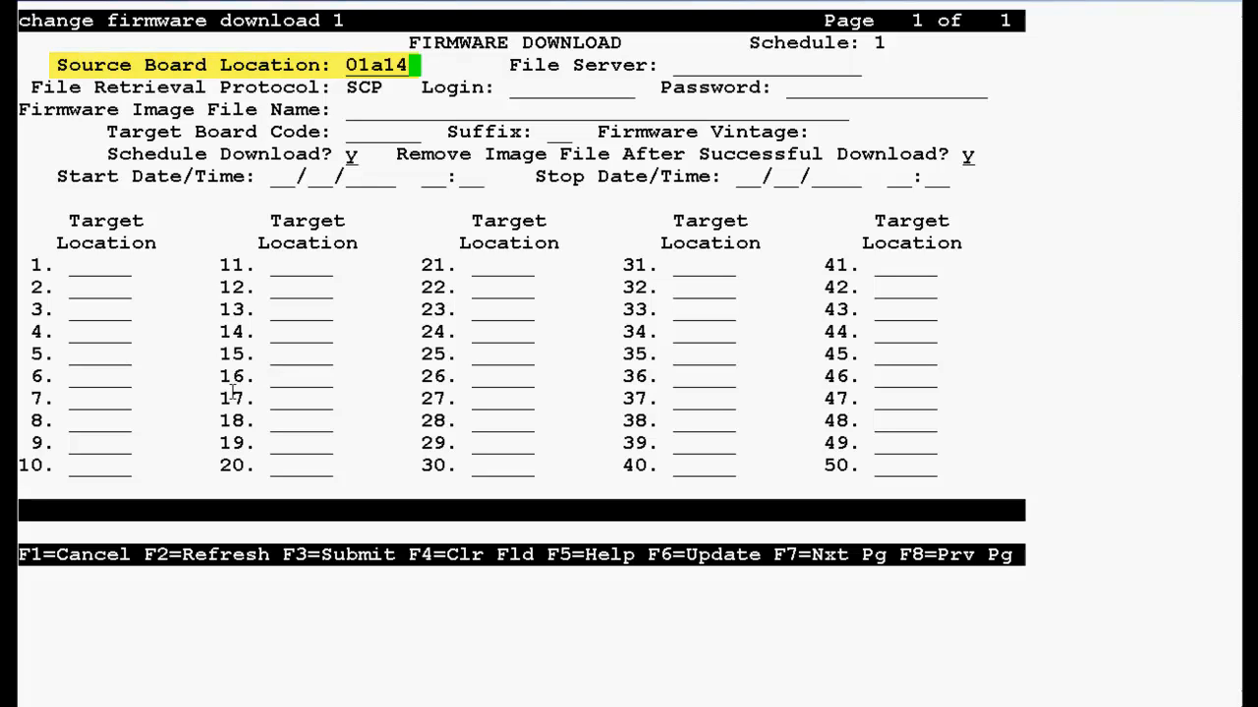
{"action": "key", "text": "Tab"}
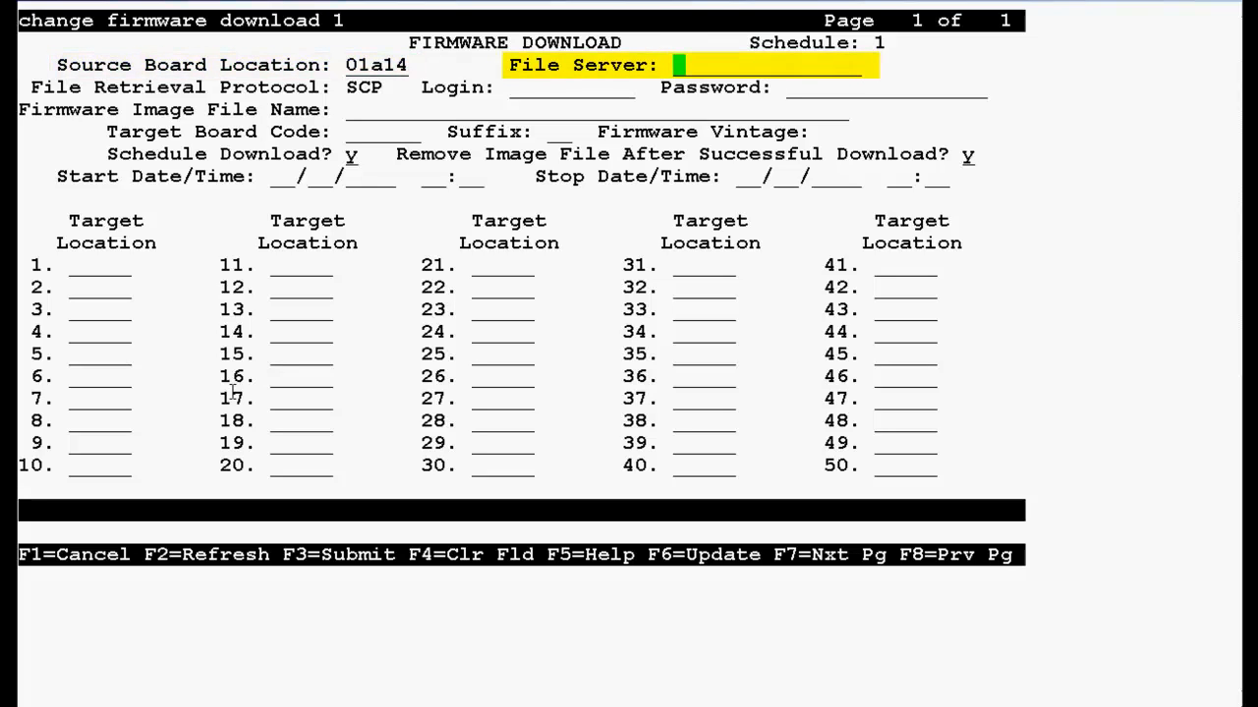
{"action": "type", "text": "none"}
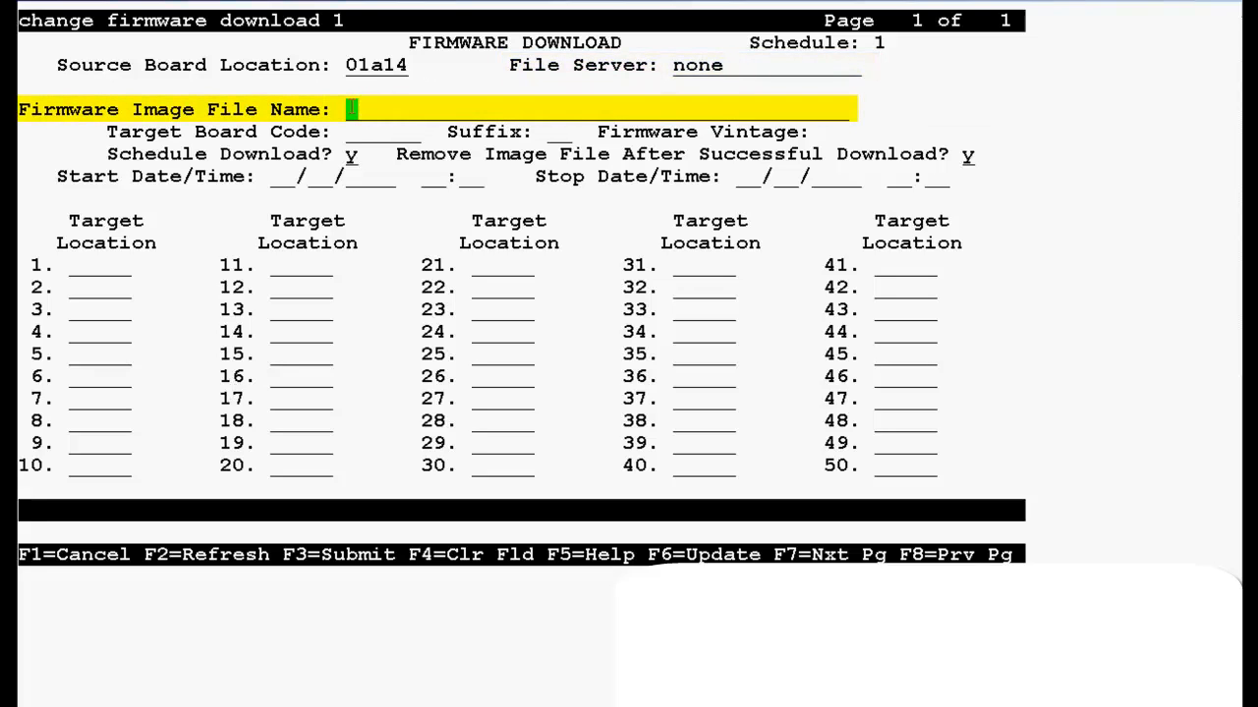
{"action": "type", "text": "tn2602ap-h20-f62-sig.bin"}
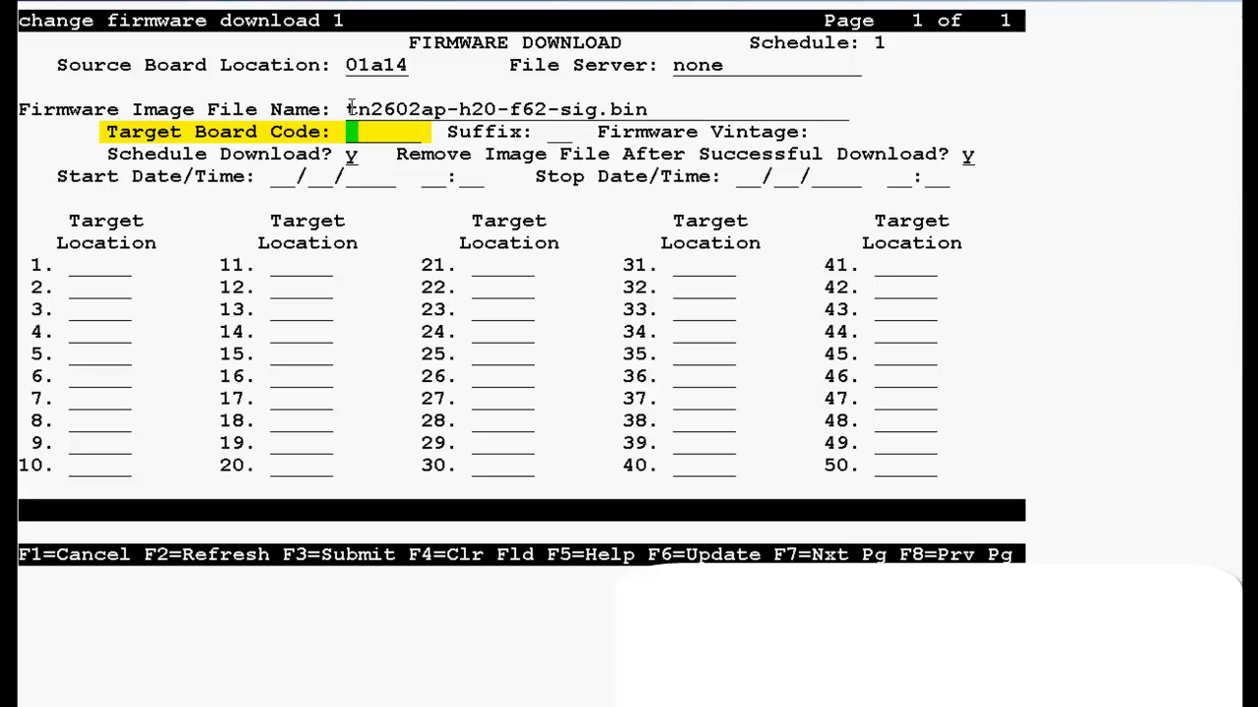
- Set target code TN2602, suffix AP, schedule n and target location 01a14
{"action": "type", "text": "TN2602"}
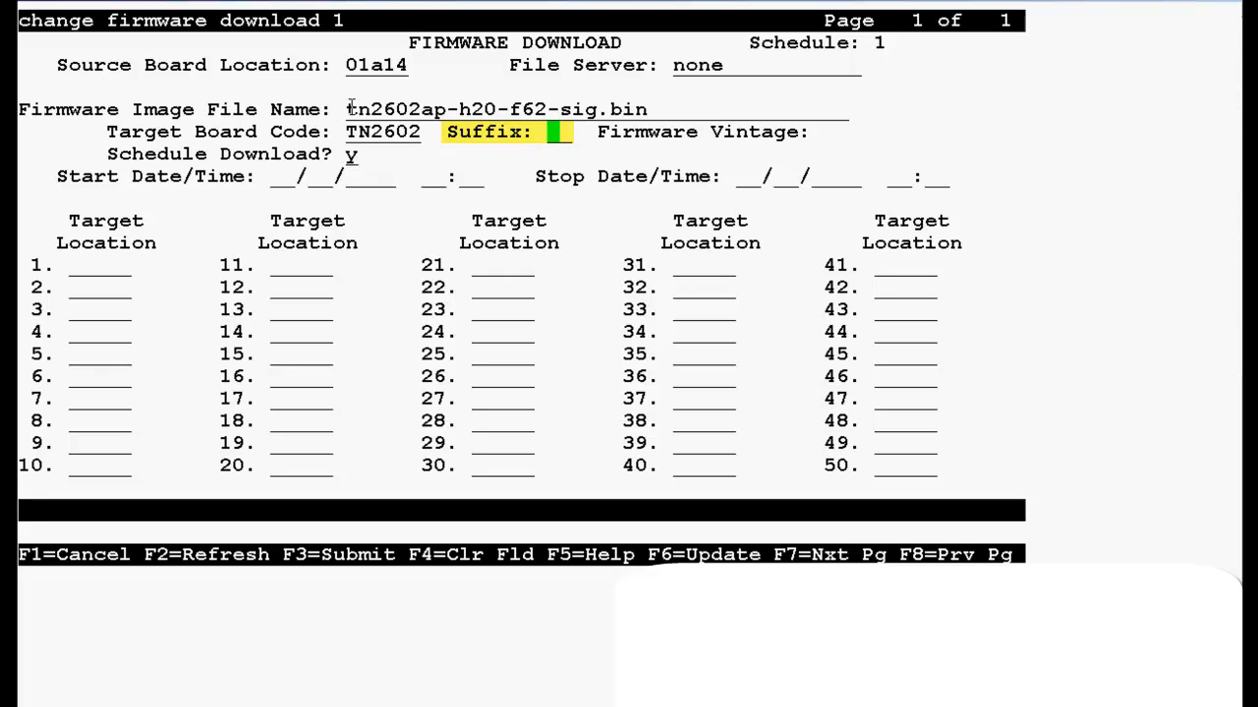
{"action": "type", "text": "AP"}
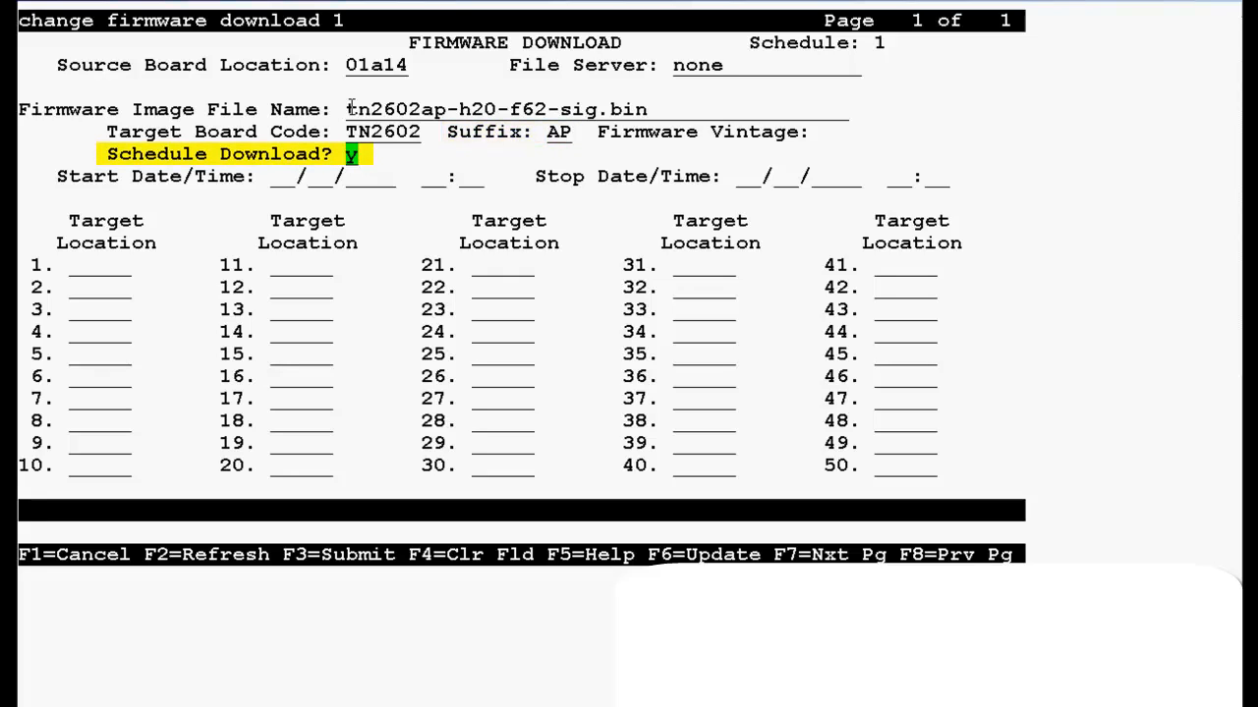
{"action": "type", "text": "n"}
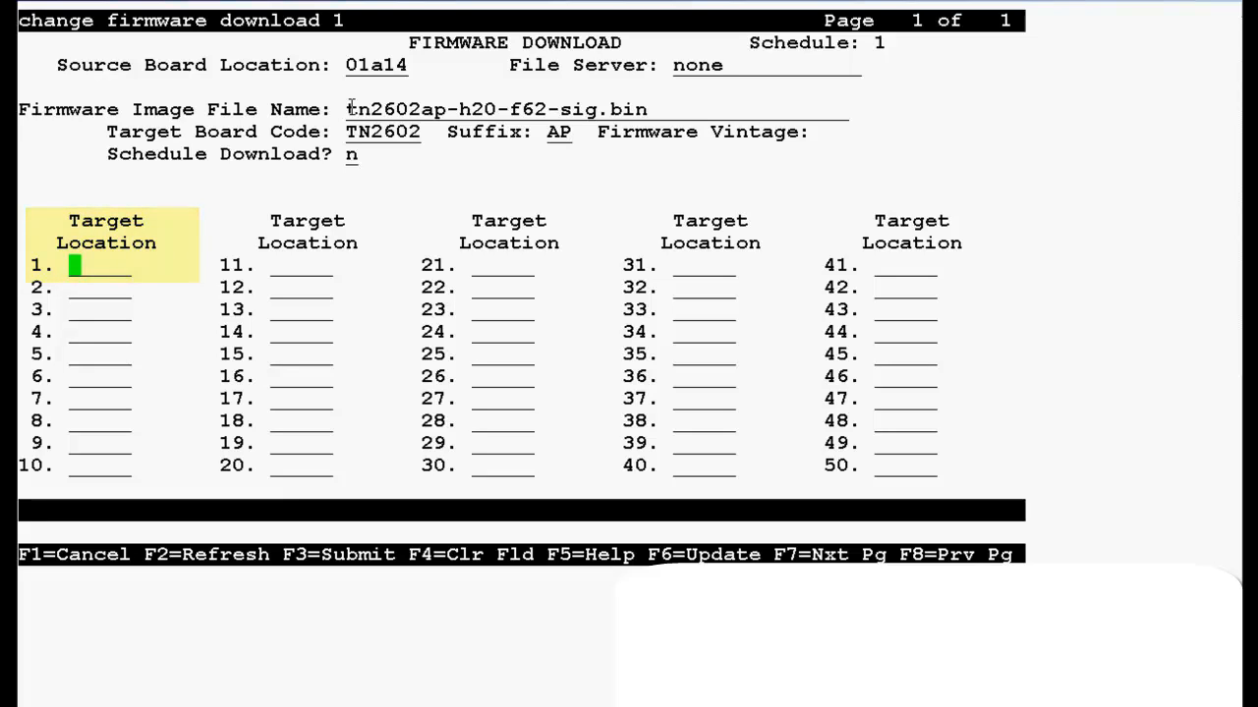
{"action": "type", "text": "01a14"}
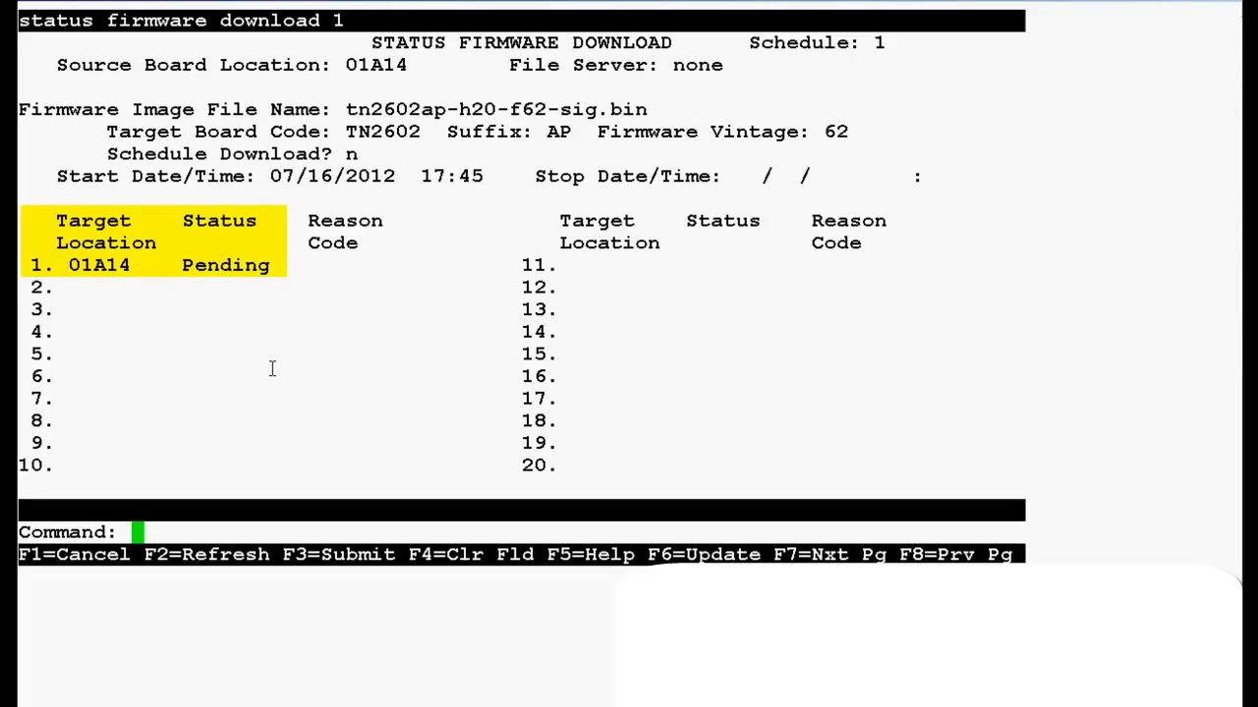
- Check 'status firmware download 1', showing board 01A14 pending
{"action": "type", "text": "Status firmware download 1"}
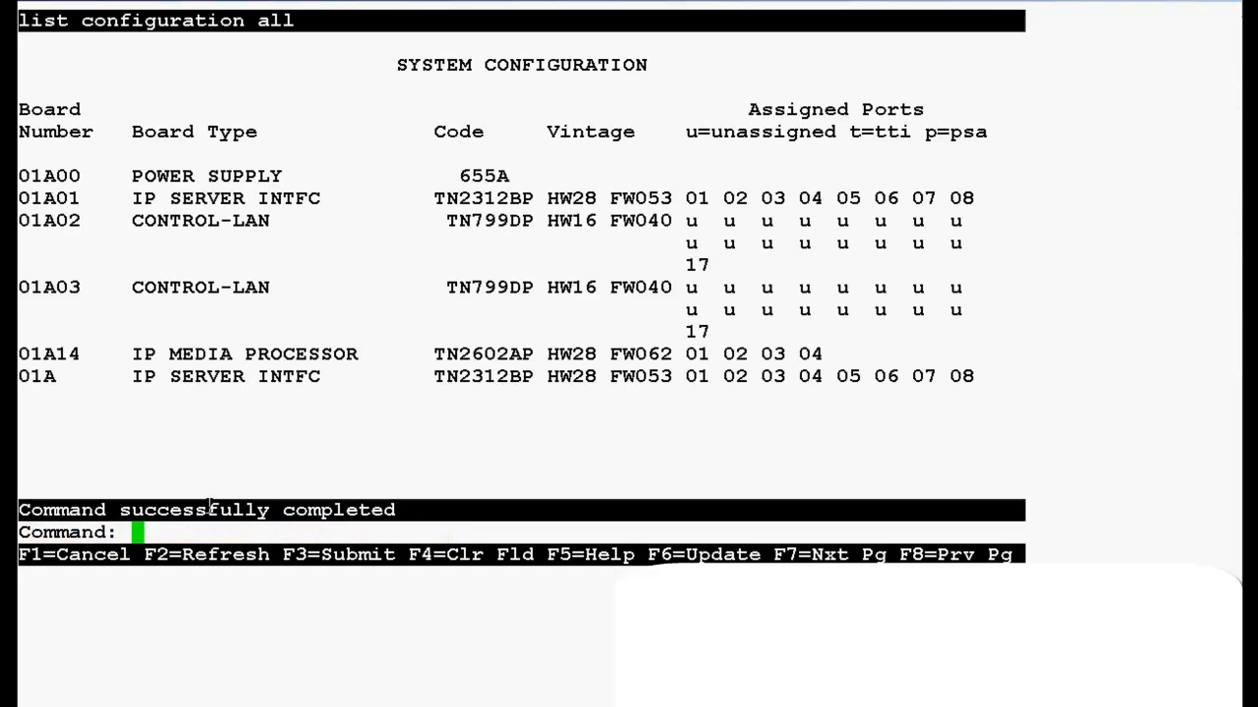
- Highlight the 01A14 row's TN2602AP code, confirming firmware vintage FW062
{"action": "double_click", "coordinate": [47, 354]}
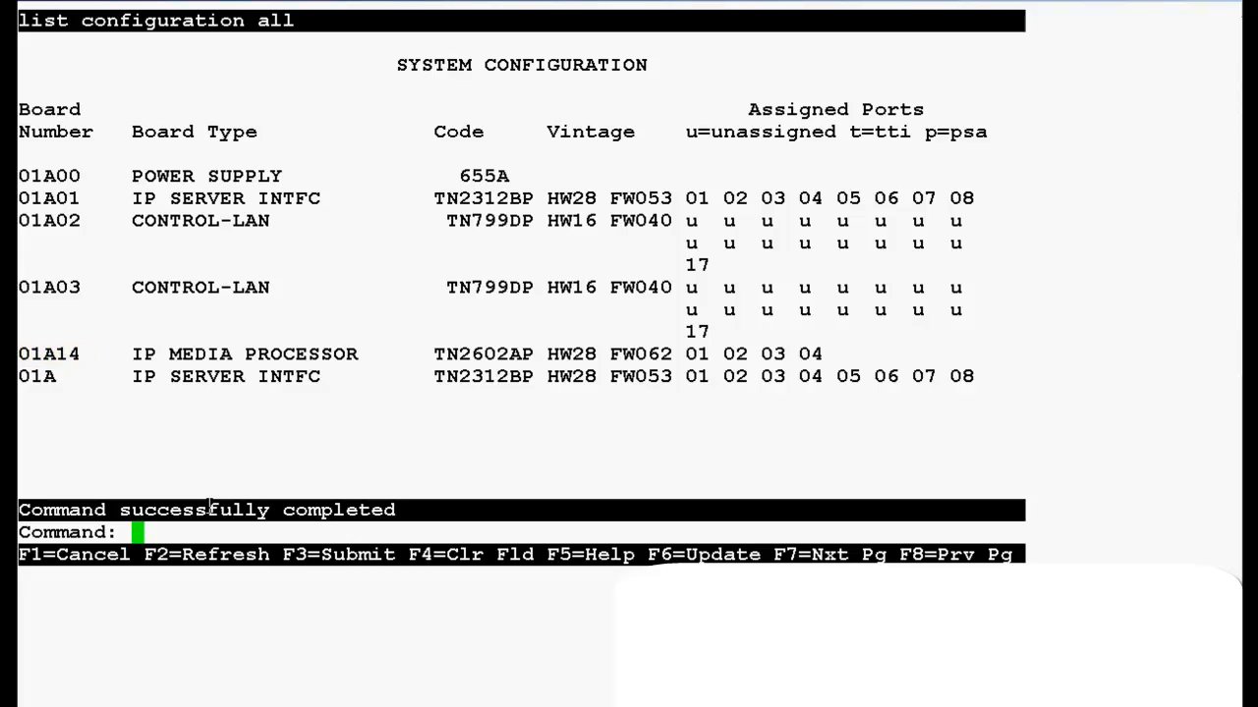
{"action": "double_click", "coordinate": [244, 354]}
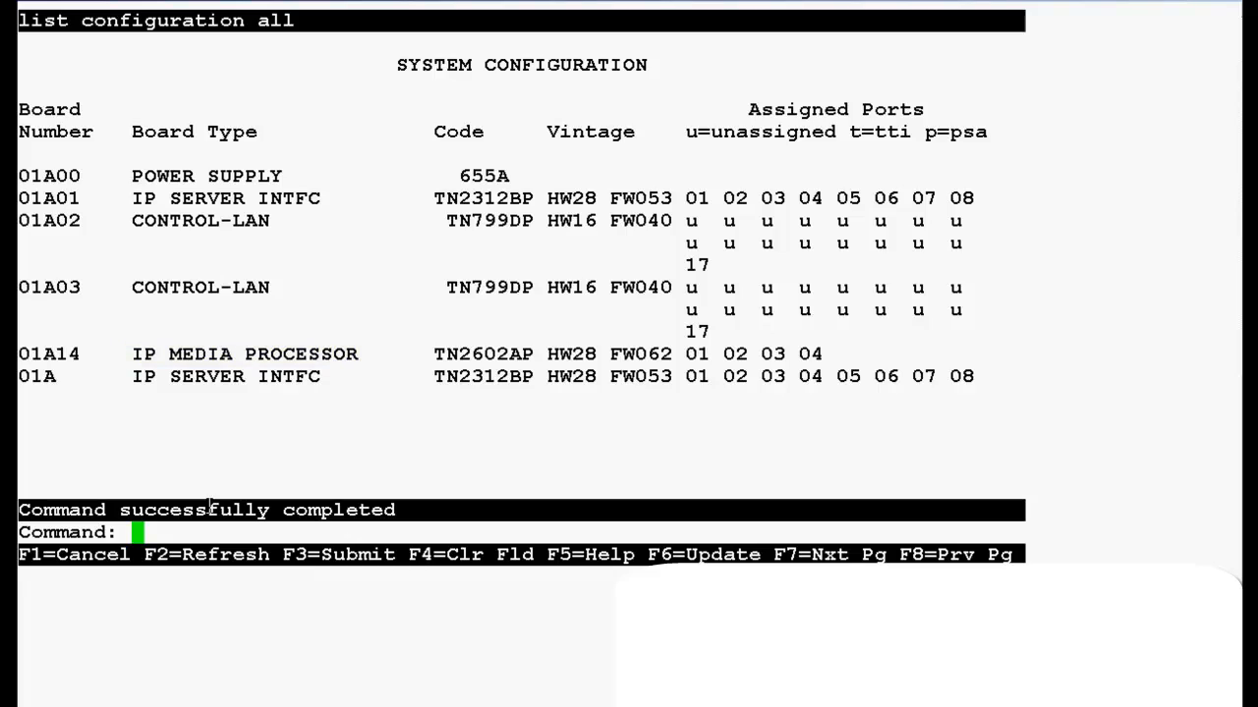
{"action": "double_click", "coordinate": [483, 354]}
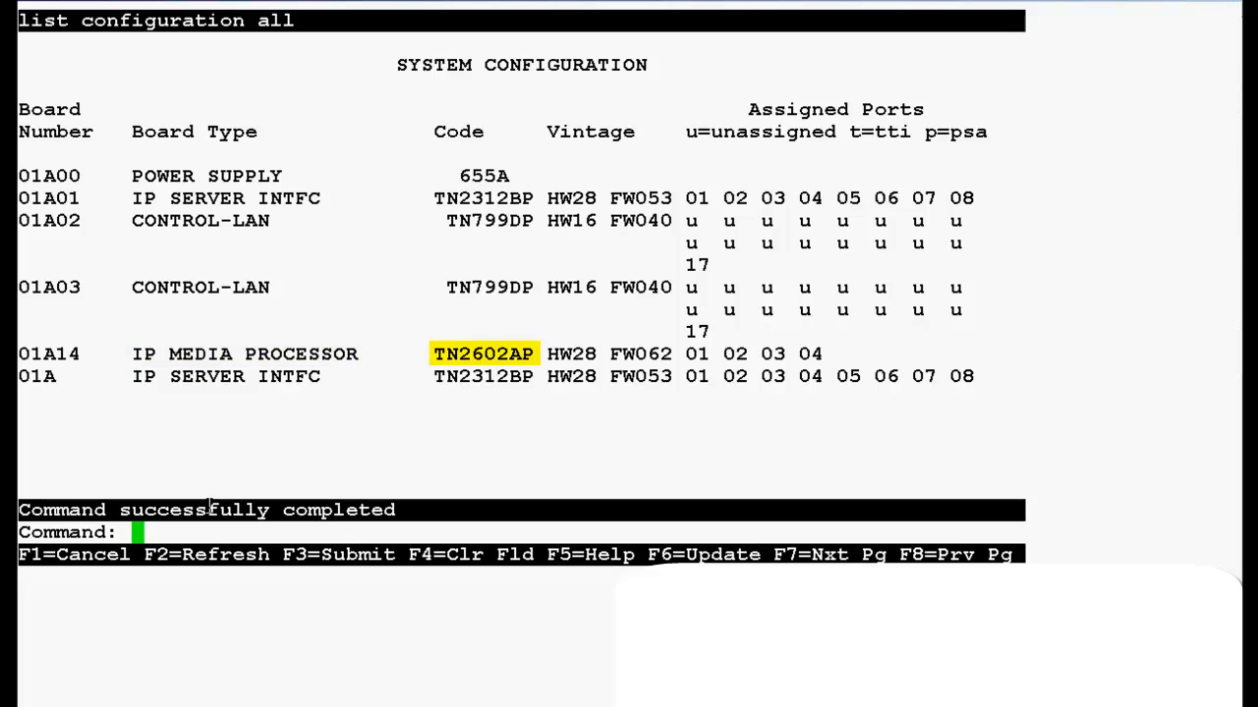